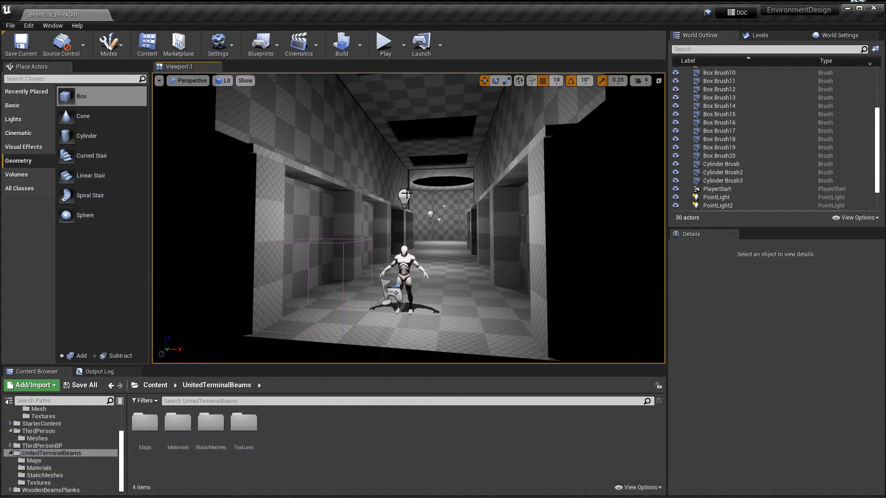
- Select the first PointLight in the World Outliner to show its Details
{"action": "left_click", "coordinate": [404, 198]}
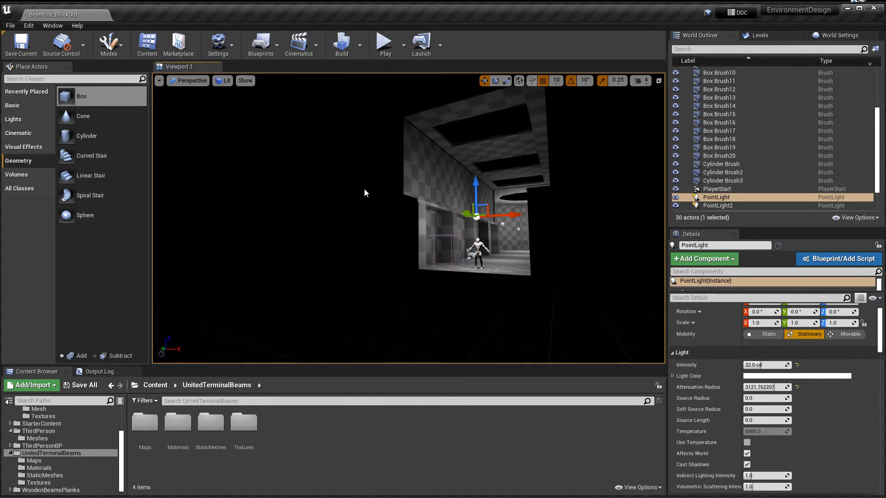
{"action": "mouse_move", "coordinate": [623, 221]}
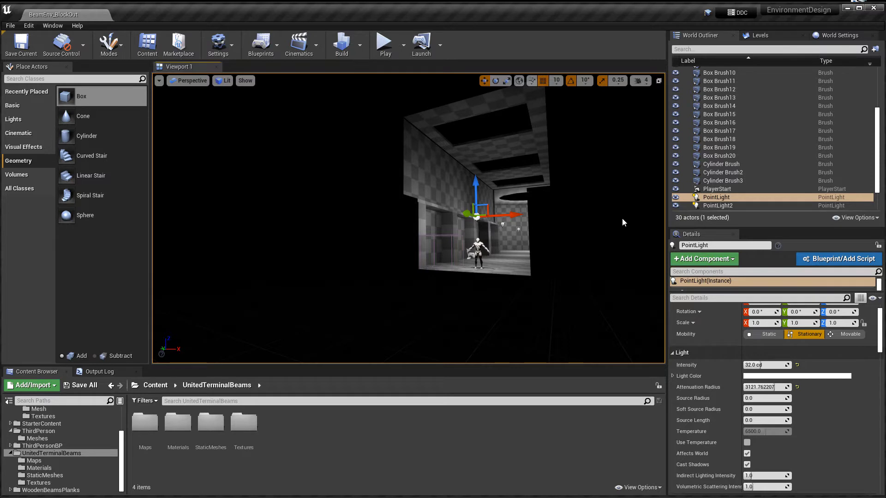
- Inspect Cylinder Brush2 and PointLight2, then reselect the first PointLight
{"action": "left_click", "coordinate": [722, 172]}
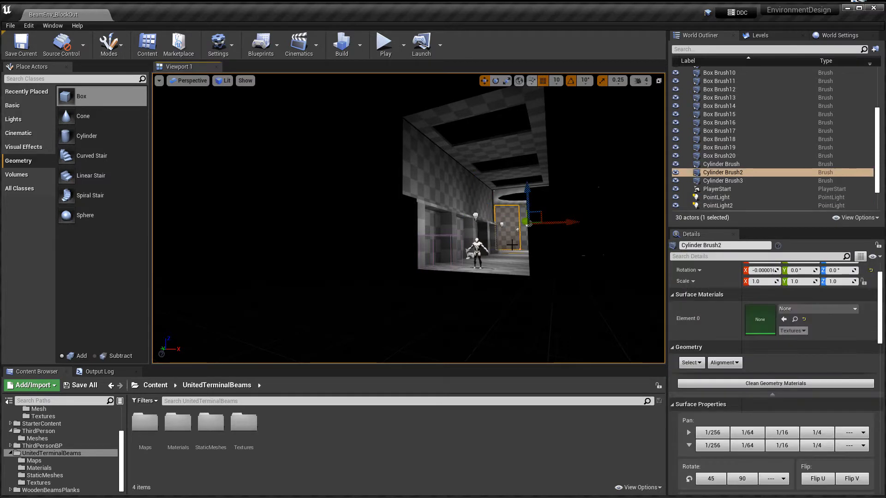
{"action": "left_click", "coordinate": [717, 205]}
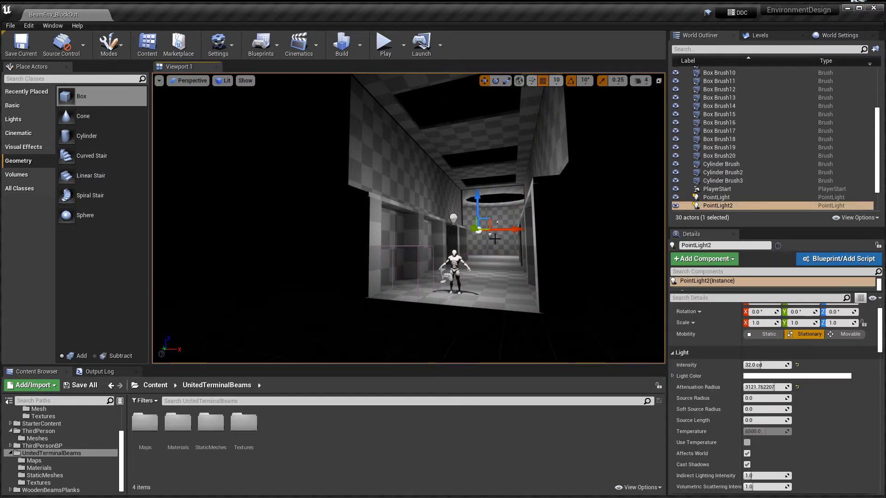
{"action": "left_click", "coordinate": [723, 172]}
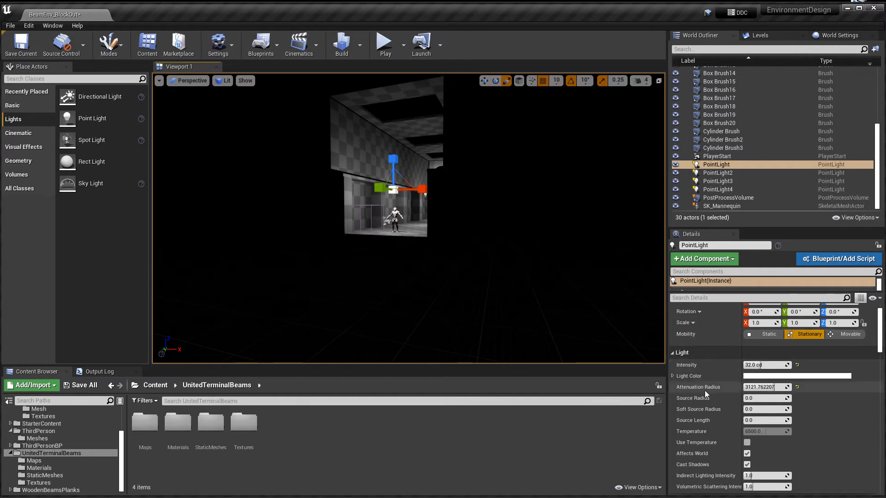
- Try attenuation radius values 39.311852 and 1156.296509 on the first point light
{"action": "type", "text": "39.311852"}
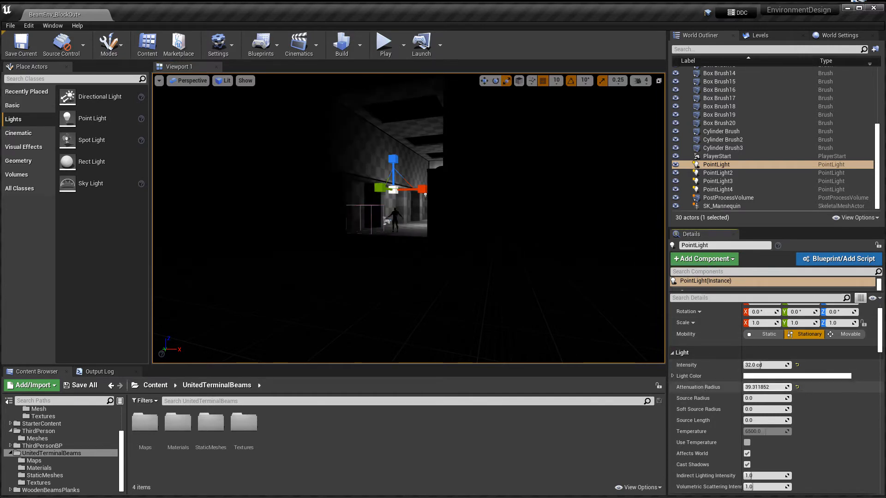
{"action": "type", "text": "1156.296509"}
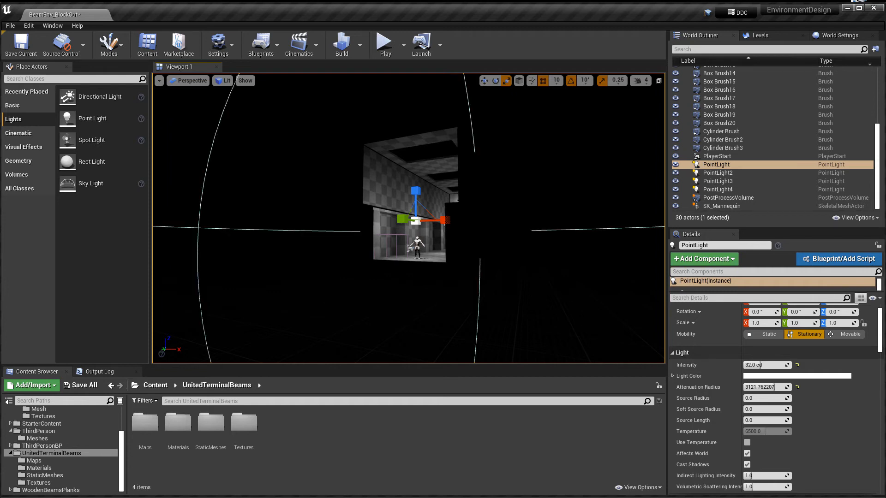
- Enable Show > Advanced > Light Radius in the viewport
{"action": "left_click", "coordinate": [244, 80]}
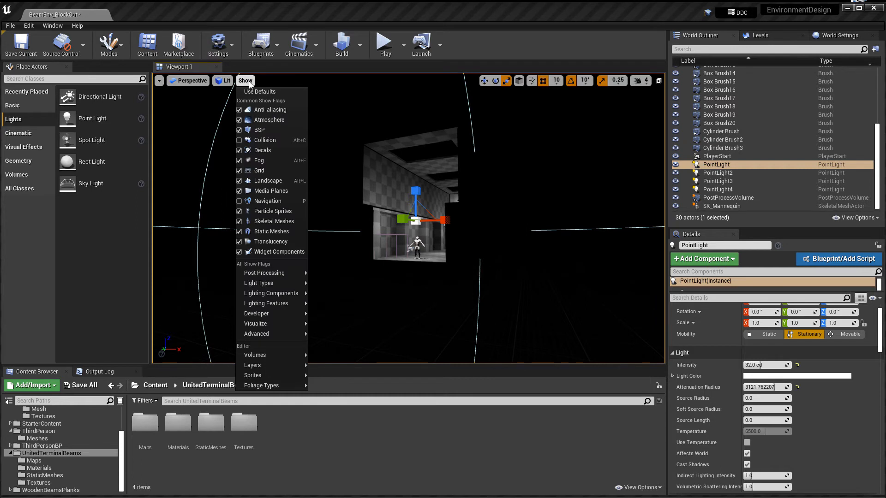
{"action": "left_click", "coordinate": [256, 333]}
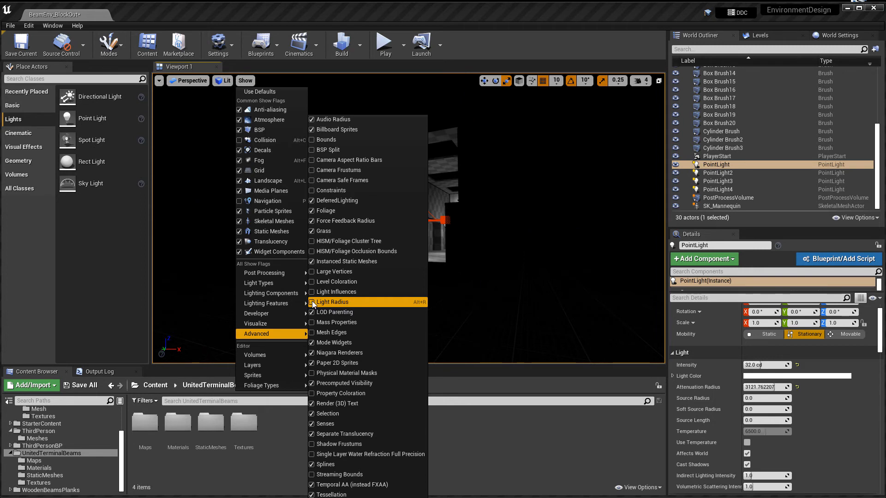
{"action": "left_click", "coordinate": [332, 302]}
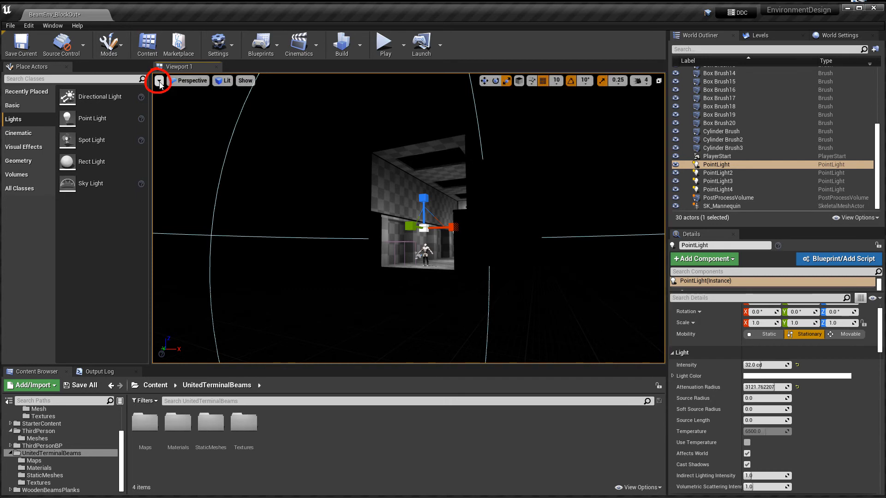
- Toggle Game View from the viewport options dropdown
{"action": "left_click", "coordinate": [159, 81]}
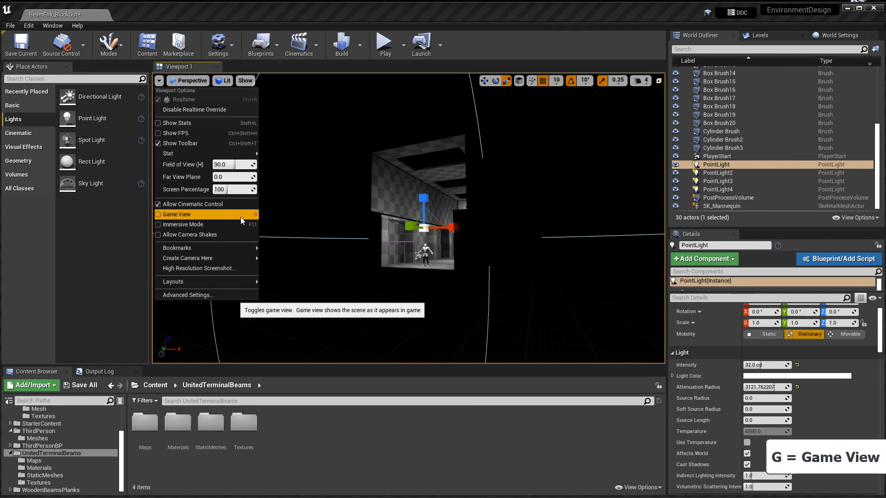
{"action": "left_click", "coordinate": [176, 214]}
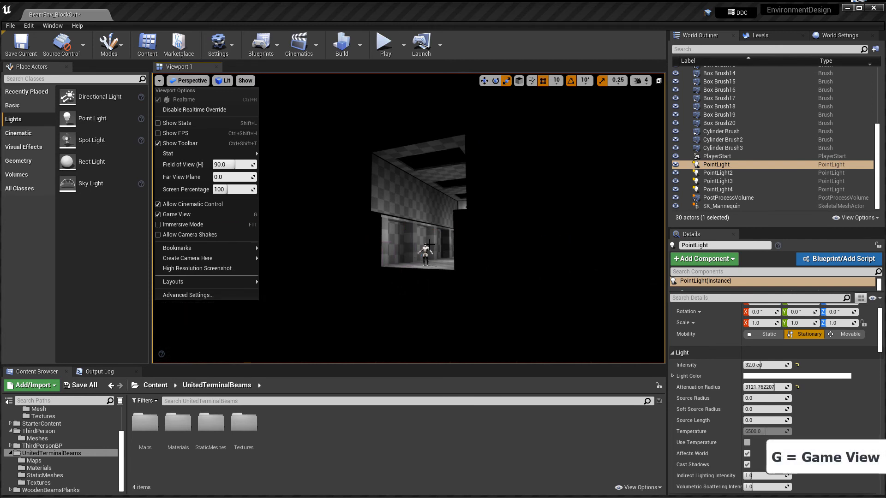